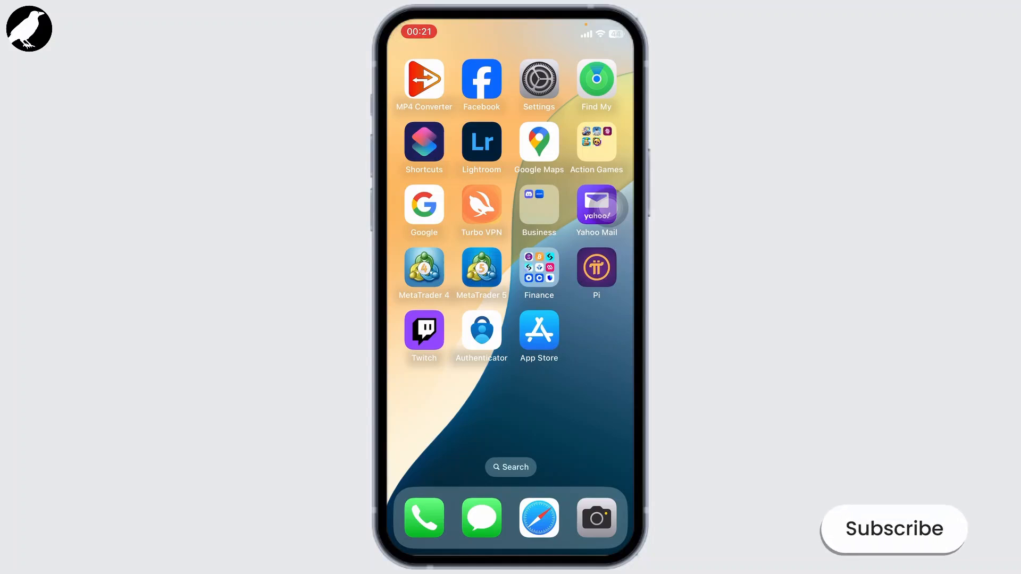
Launch the Settings app from the Home Screen.
{"action": "left_click", "coordinate": [893, 528]}
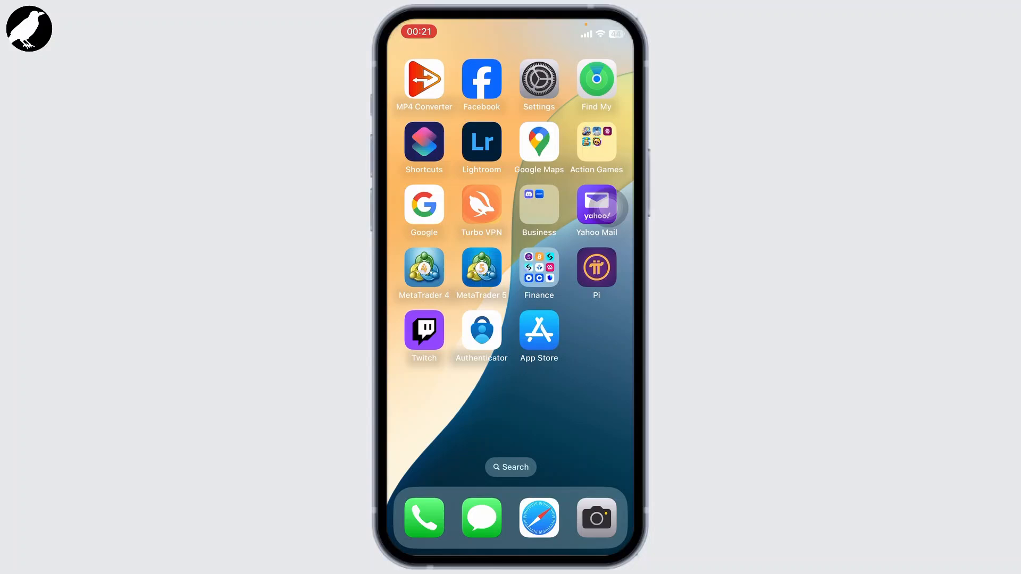
{"action": "left_click", "coordinate": [539, 78]}
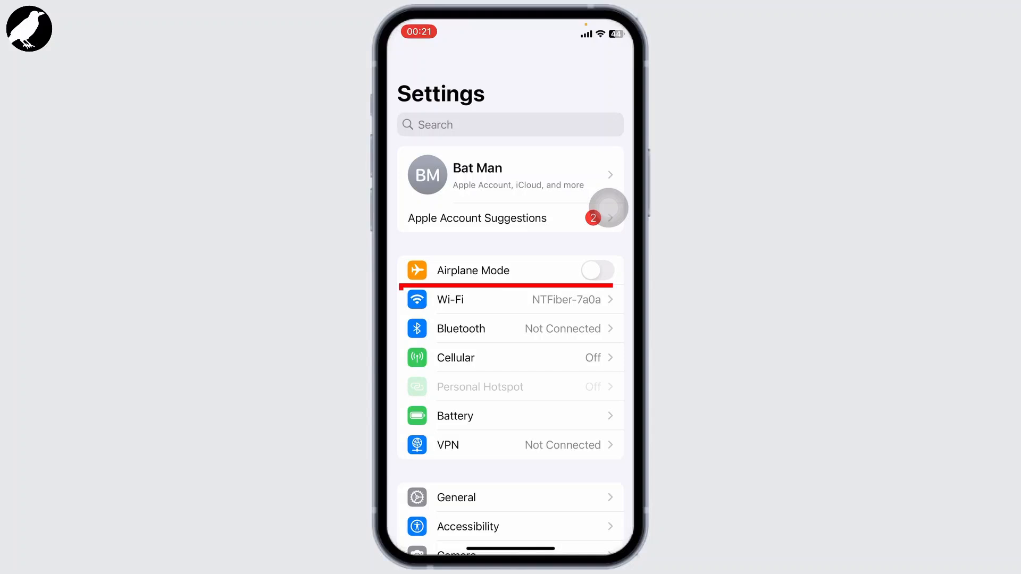
{"action": "left_click", "coordinate": [449, 299]}
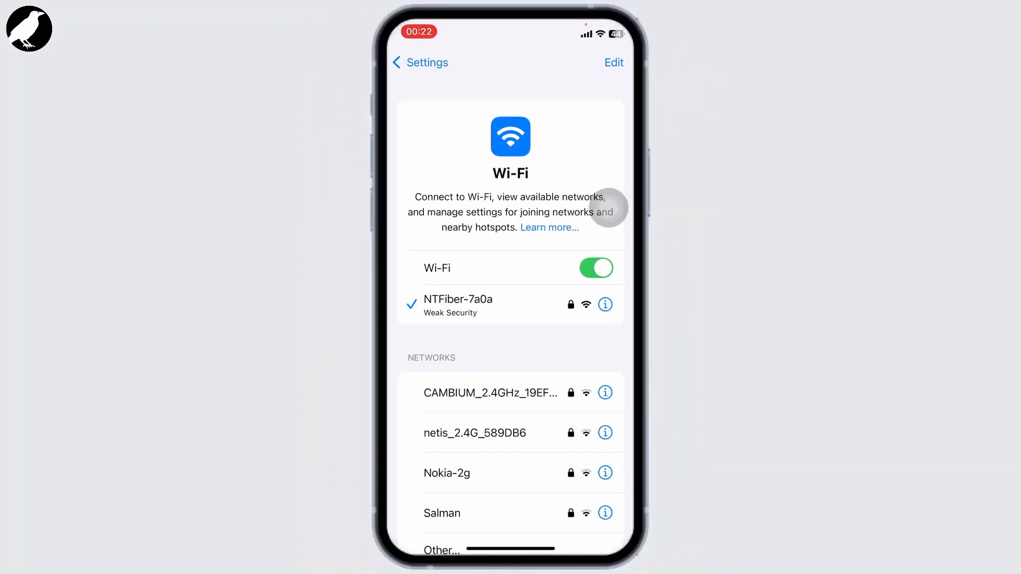
{"action": "left_click", "coordinate": [420, 63]}
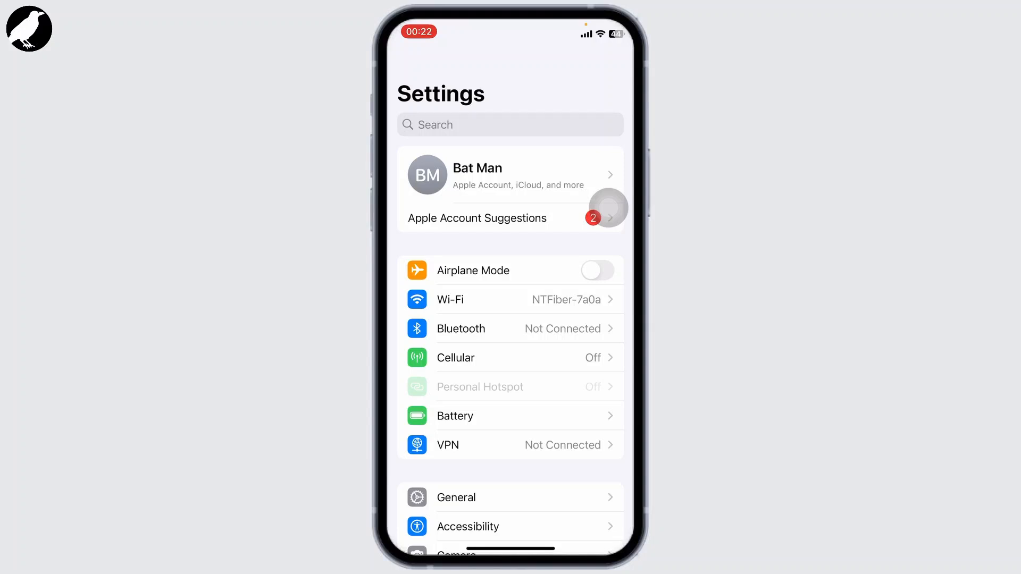
{"action": "scroll", "scroll_direction": "down", "scroll_amount": 3}
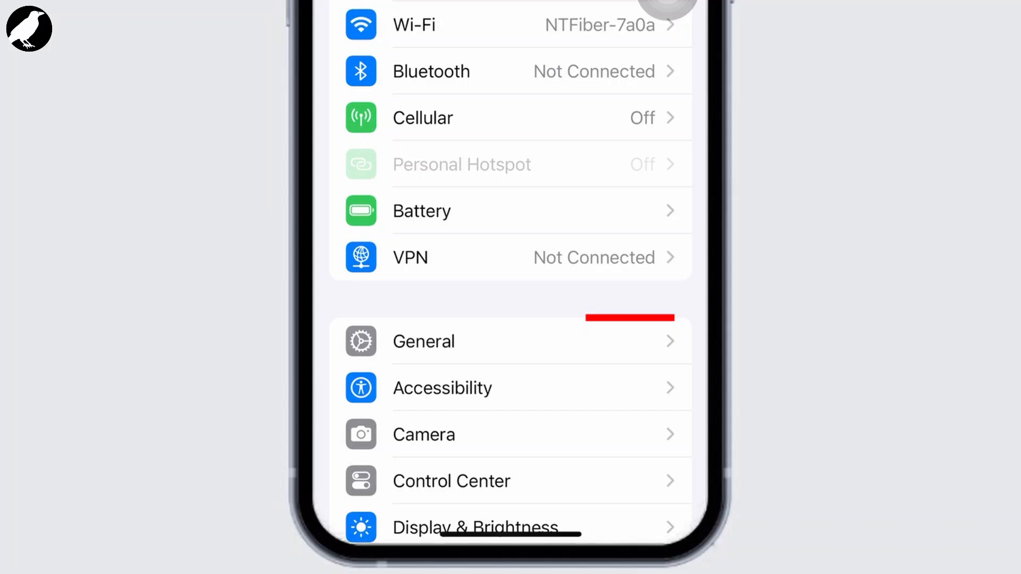
Go into General and reach Transfer or Reset iPhone at the bottom of the list.
{"action": "left_click", "coordinate": [423, 341]}
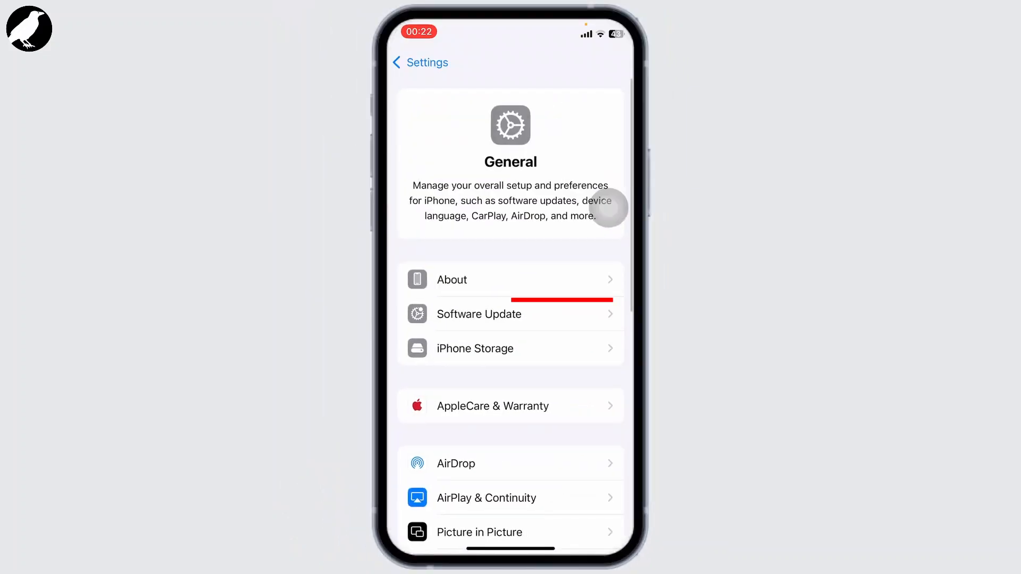
{"action": "left_click", "coordinate": [479, 314]}
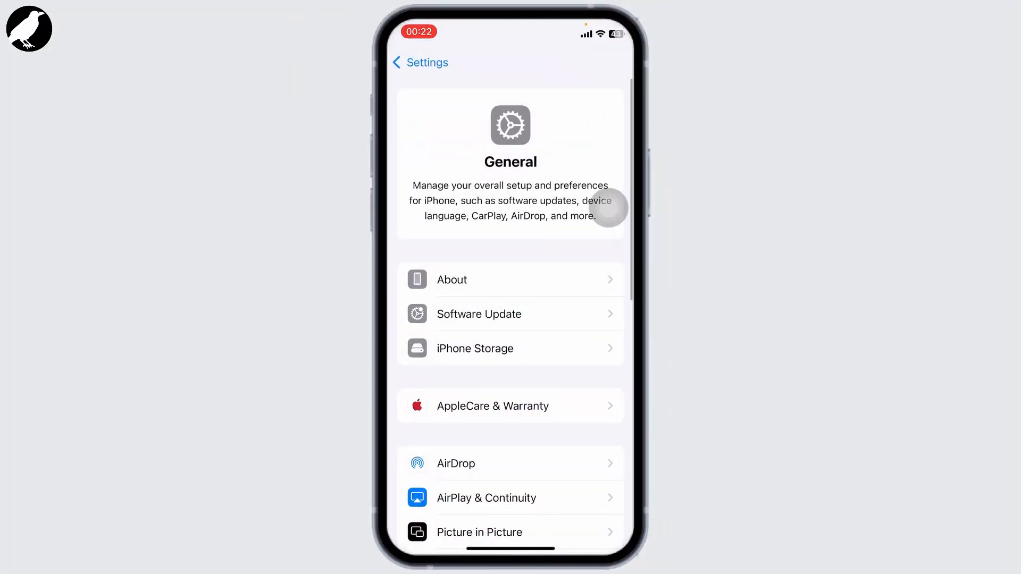
{"action": "scroll", "scroll_direction": "down", "scroll_amount": 3}
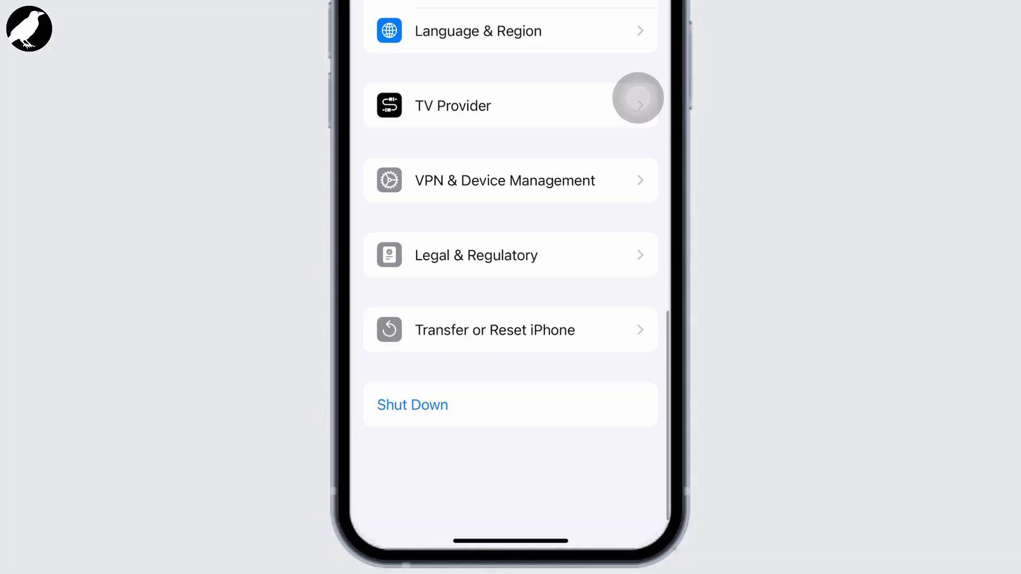
{"action": "left_click", "coordinate": [495, 330]}
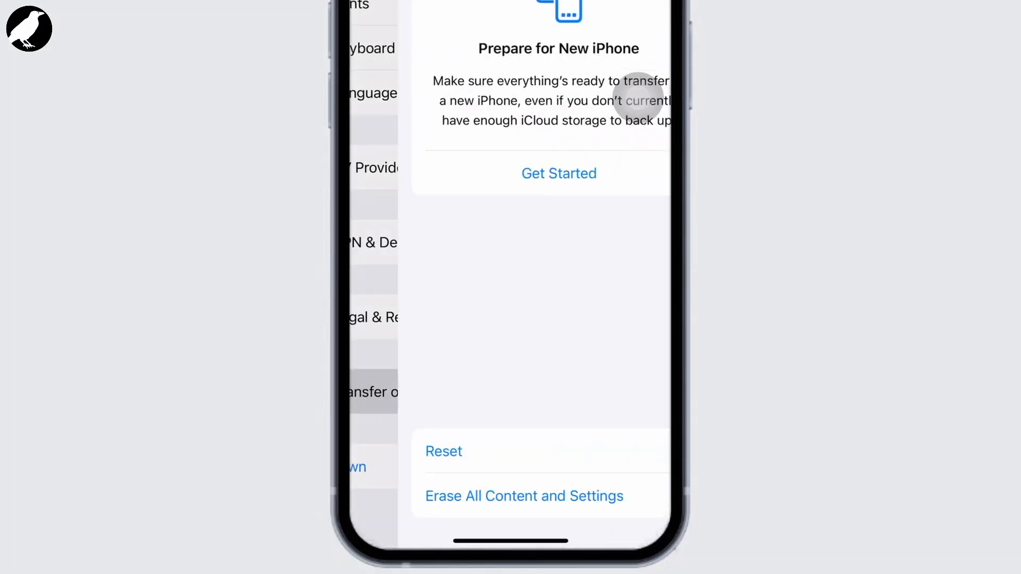
Review the Reset choices, then back out to the General page.
{"action": "left_click", "coordinate": [444, 451]}
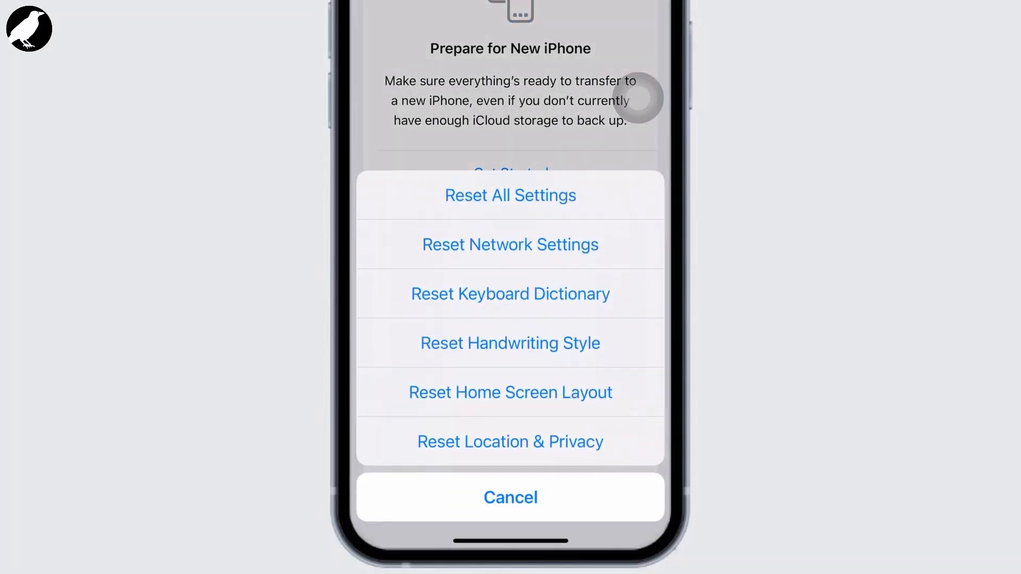
{"action": "left_click", "coordinate": [510, 194]}
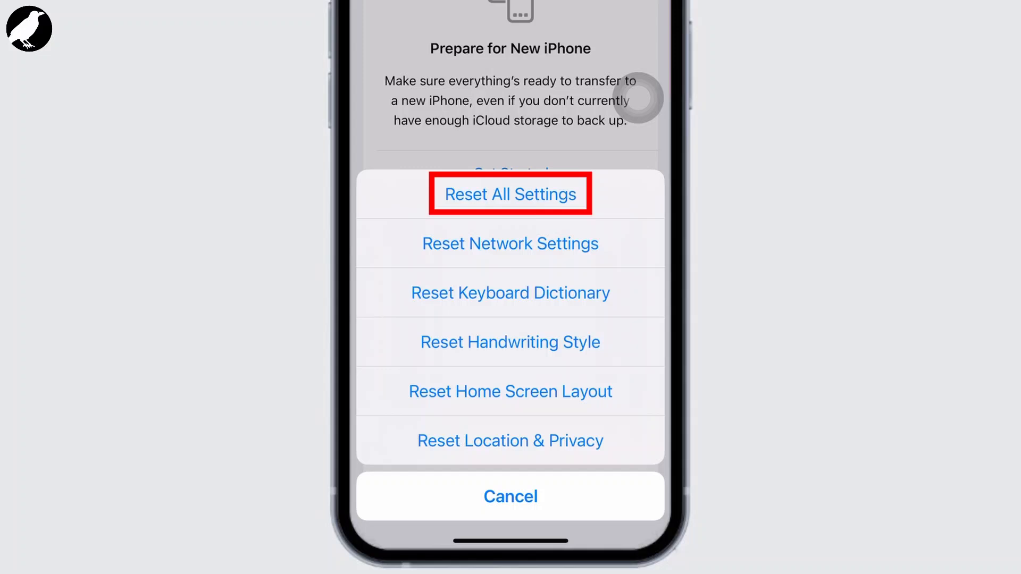
{"action": "left_click", "coordinate": [510, 496]}
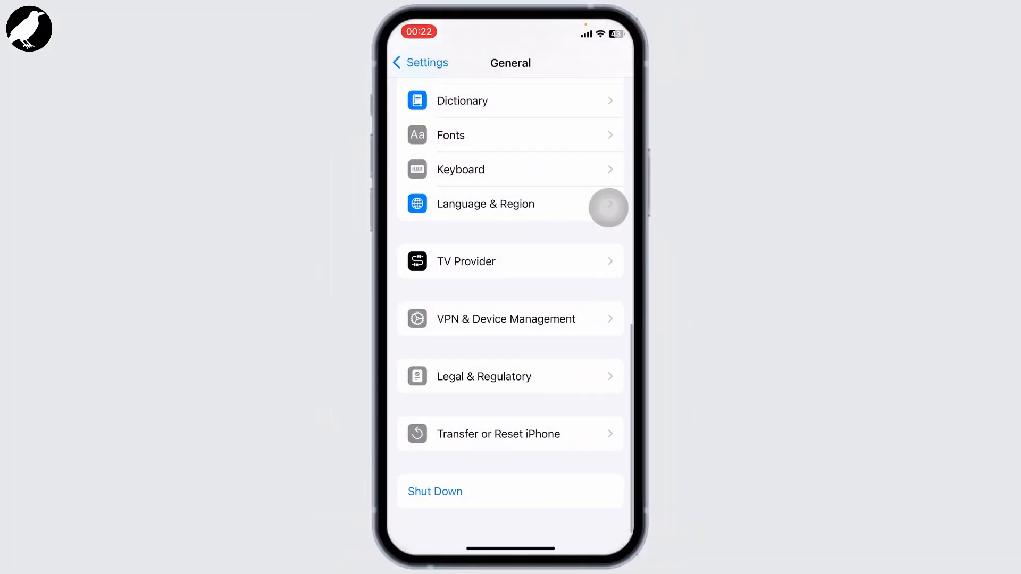
Return to the main Settings list and enter Screen Time.
{"action": "left_click", "coordinate": [420, 63]}
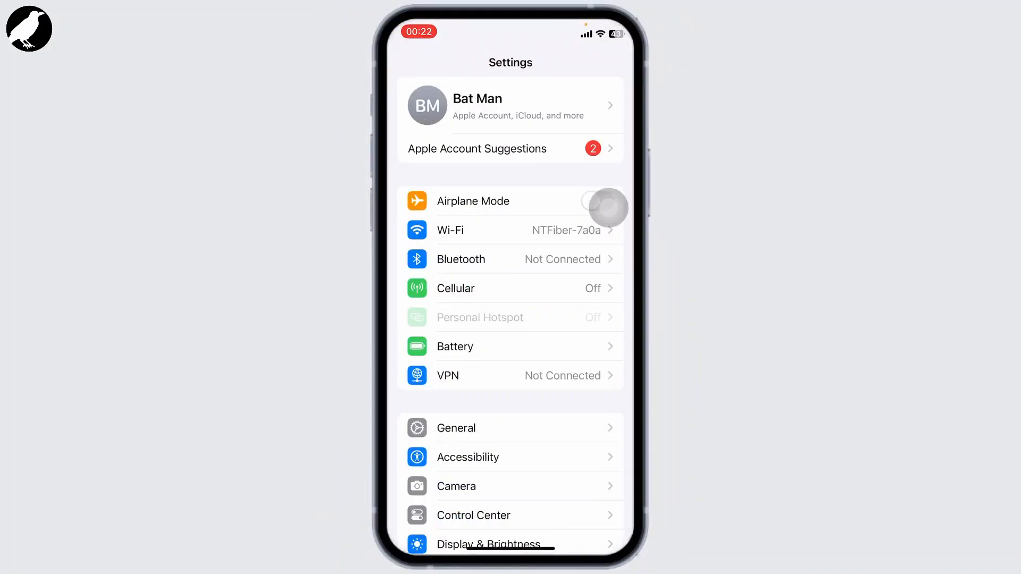
{"action": "scroll", "scroll_direction": "down", "scroll_amount": 3}
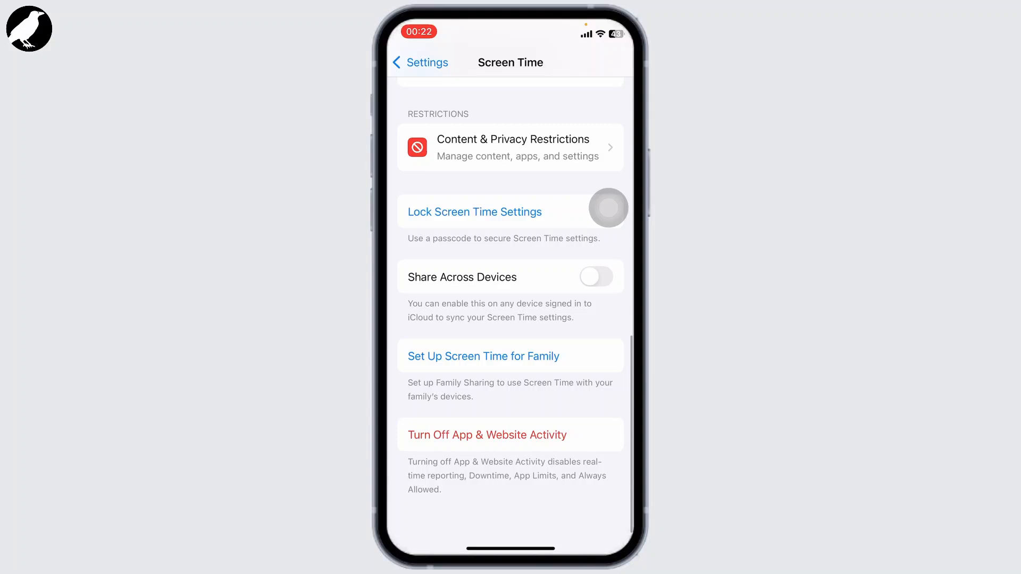
{"action": "scroll", "scroll_direction": "down", "scroll_amount": 3}
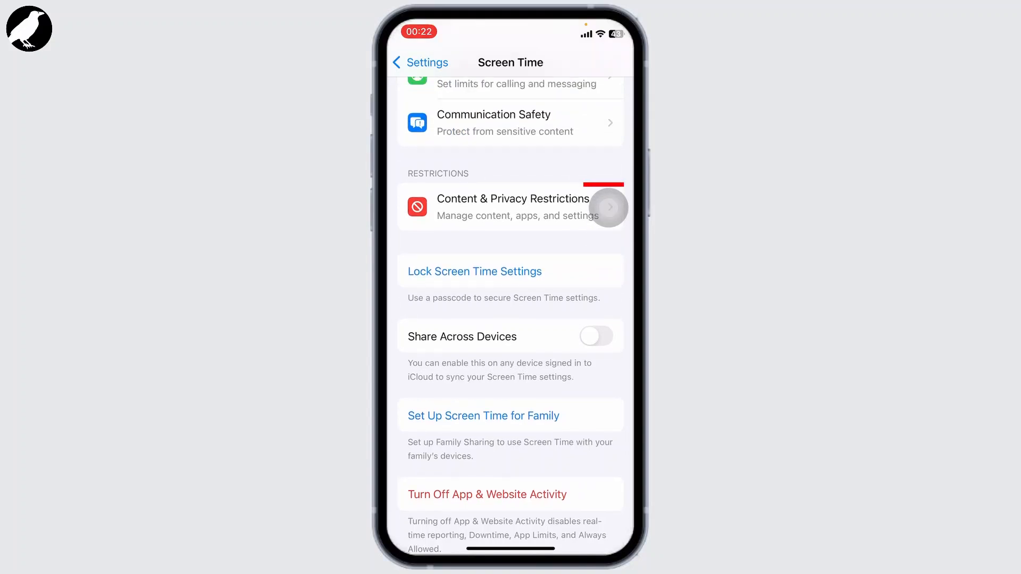
{"action": "left_click", "coordinate": [510, 206]}
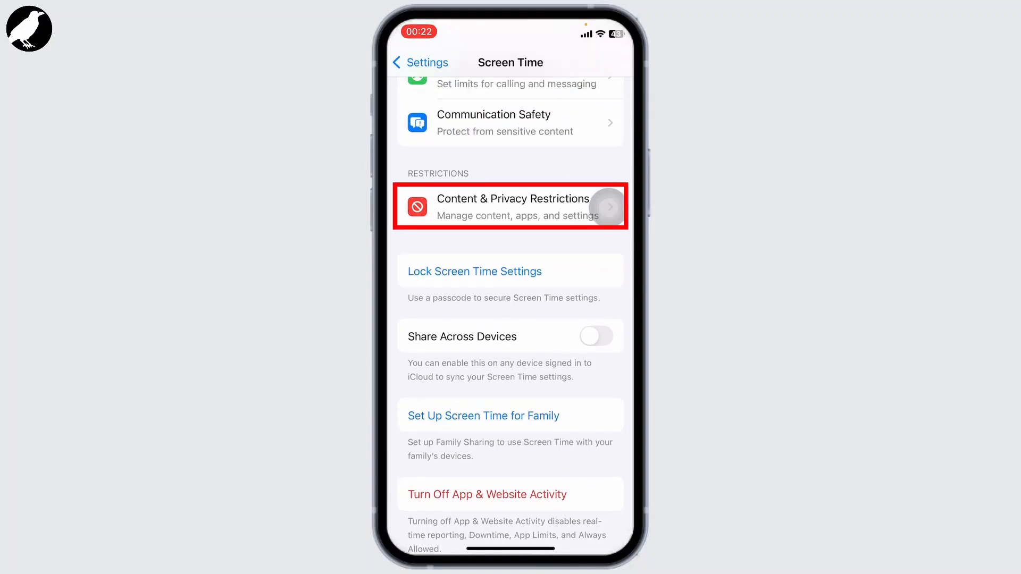
Enter Content & Privacy Restrictions and view iTunes & App Store Purchases permissions.
{"action": "left_click", "coordinate": [511, 206]}
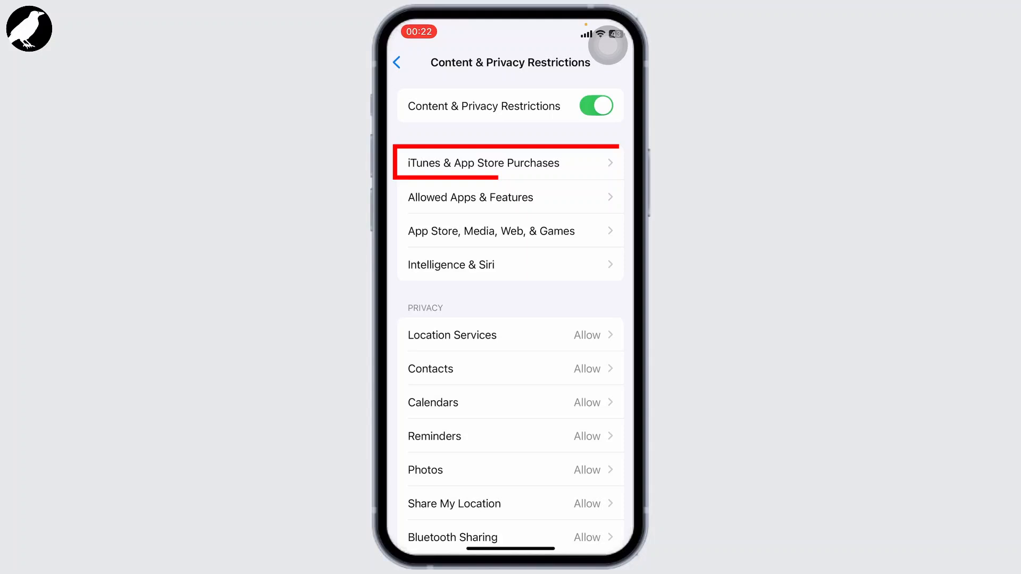
{"action": "left_click", "coordinate": [482, 162]}
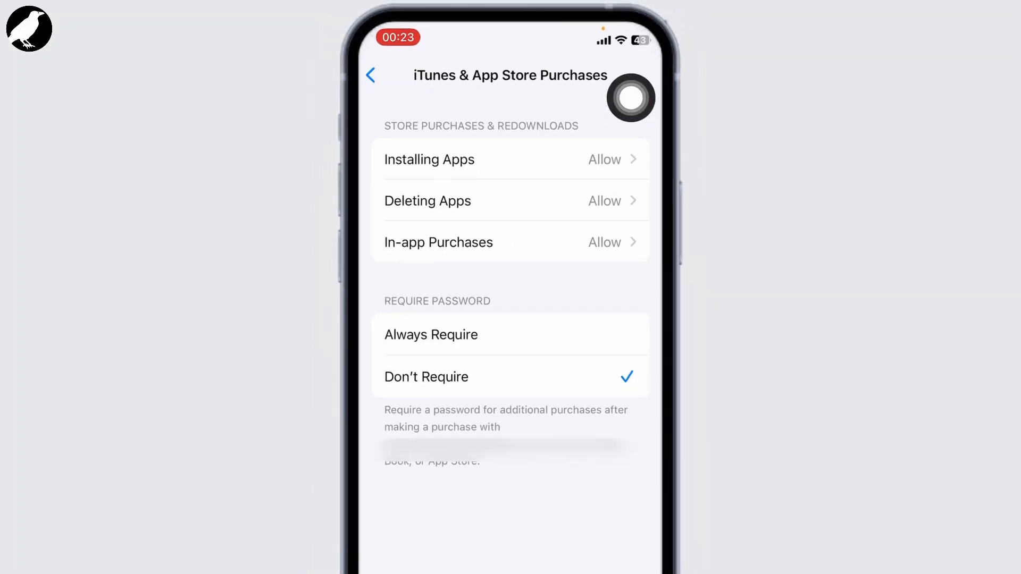
{"action": "left_click", "coordinate": [370, 75]}
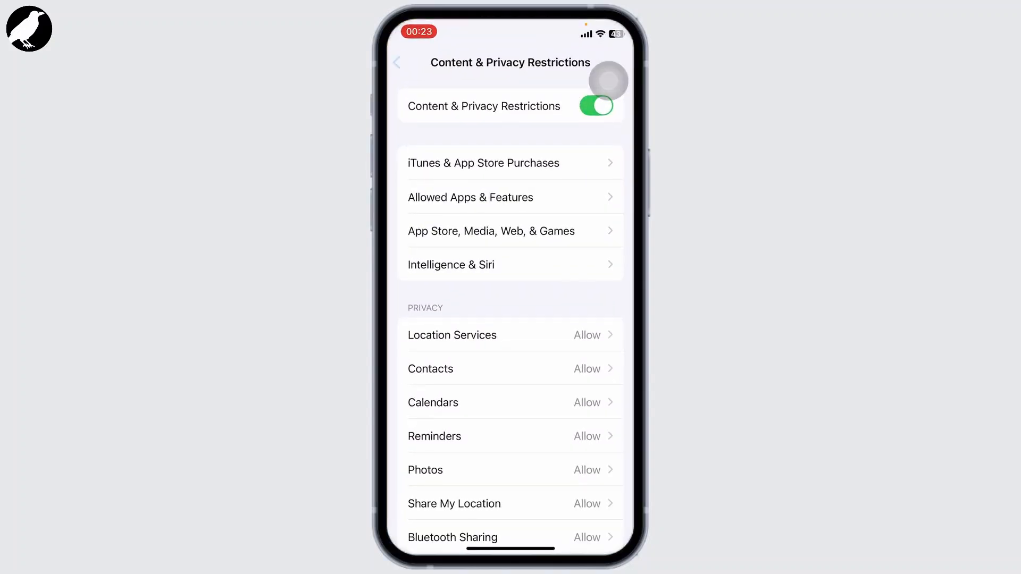
Show the Apple Account page scrolled to its Sign Out button.
{"action": "left_click", "coordinate": [396, 62]}
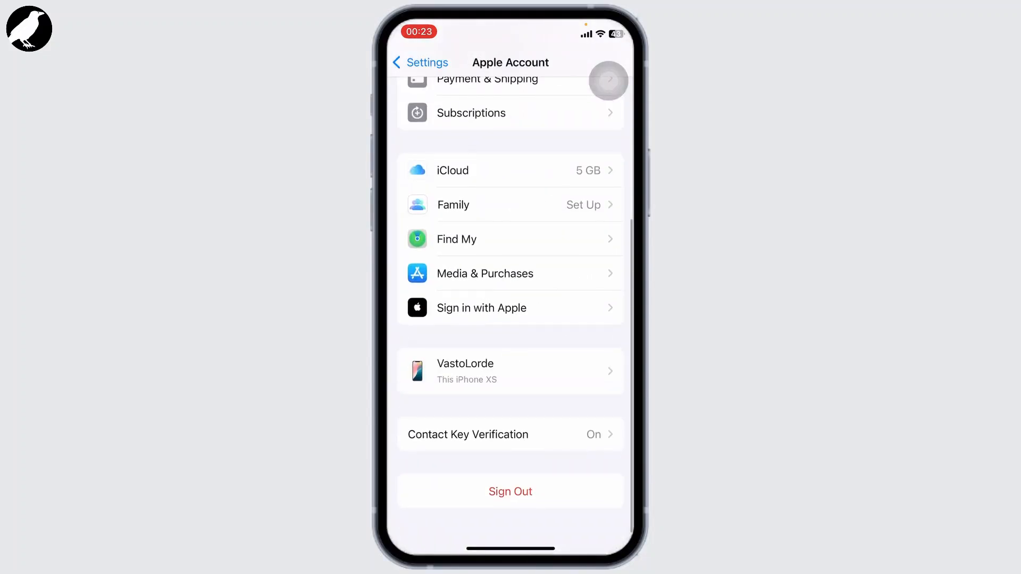
{"action": "left_click", "coordinate": [510, 491]}
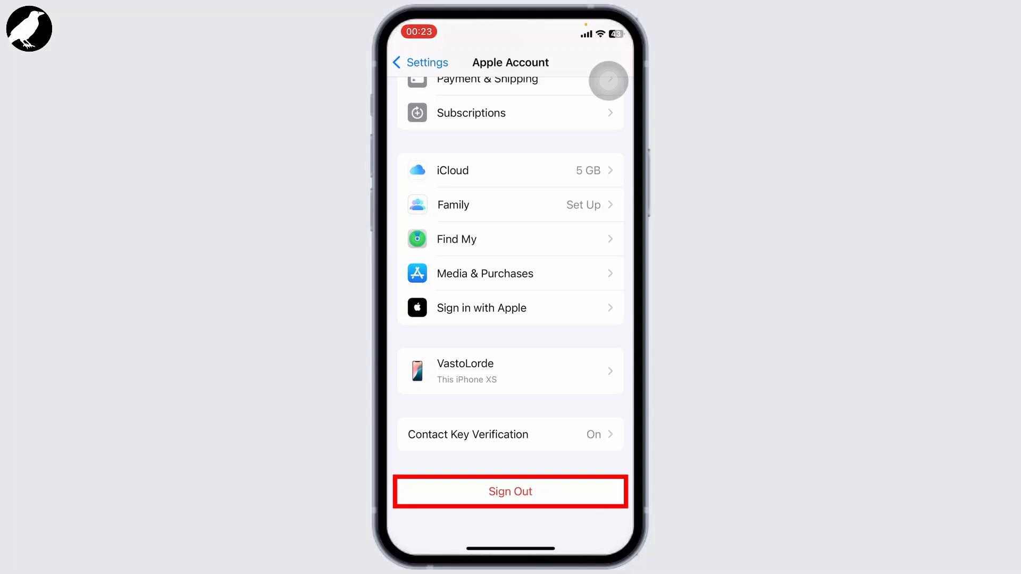